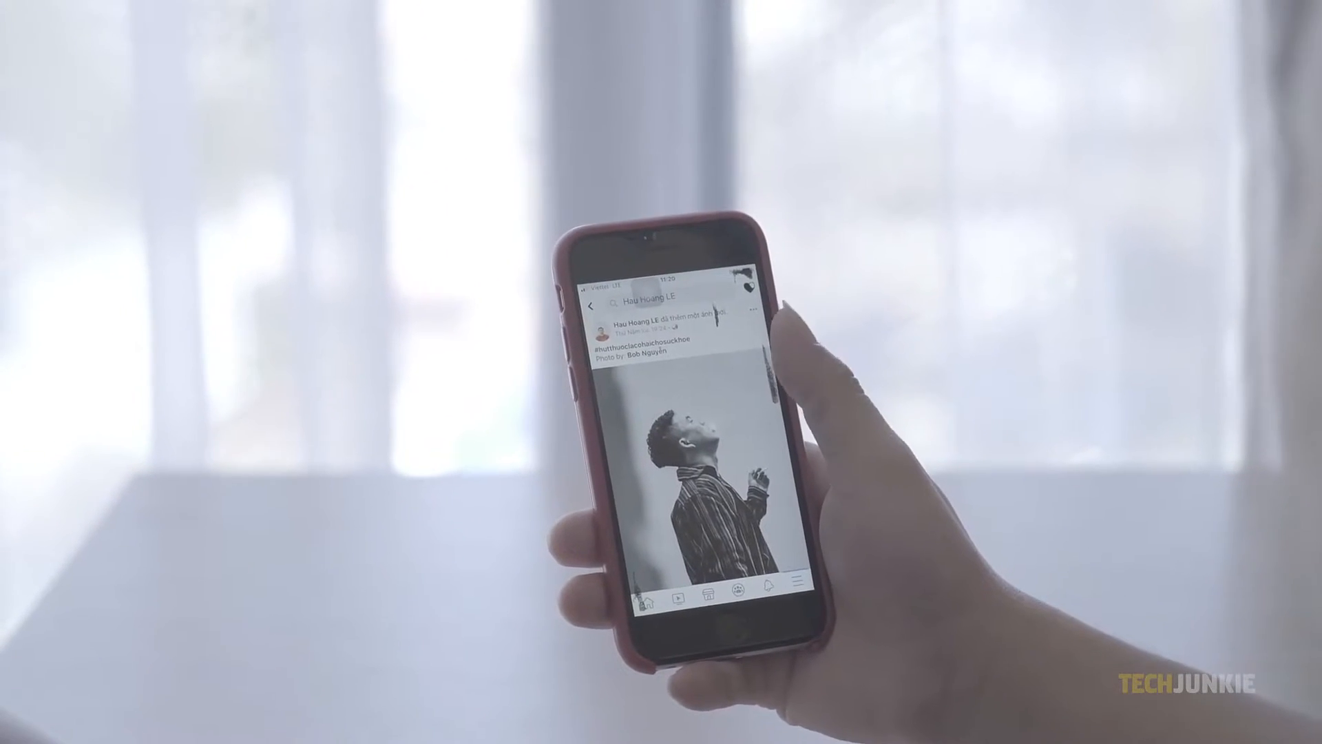
- Scroll the Facebook home feed past the recent 'Hello Friend' post
{"action": "scroll", "scroll_direction": "down", "scroll_amount": 3}
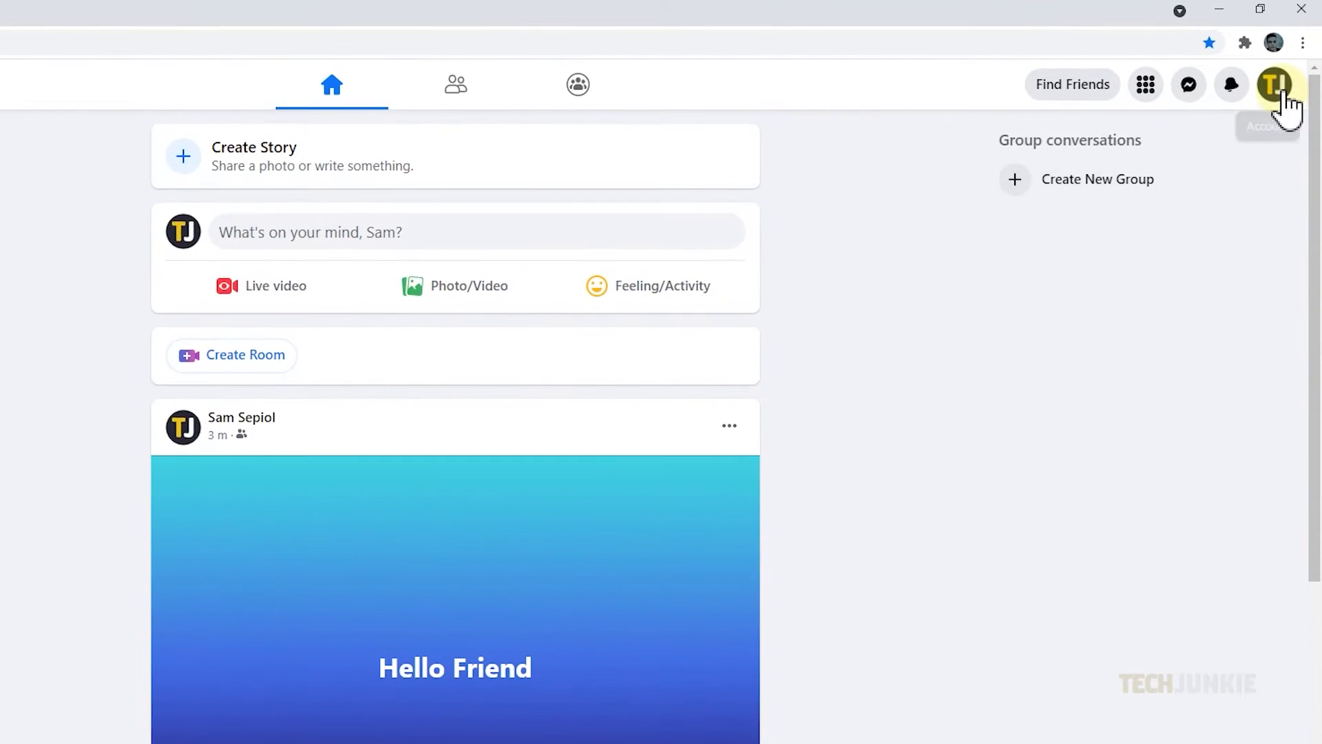
- Reach General Account Settings from the profile menu via Settings & privacy
{"action": "left_click", "coordinate": [1274, 84]}
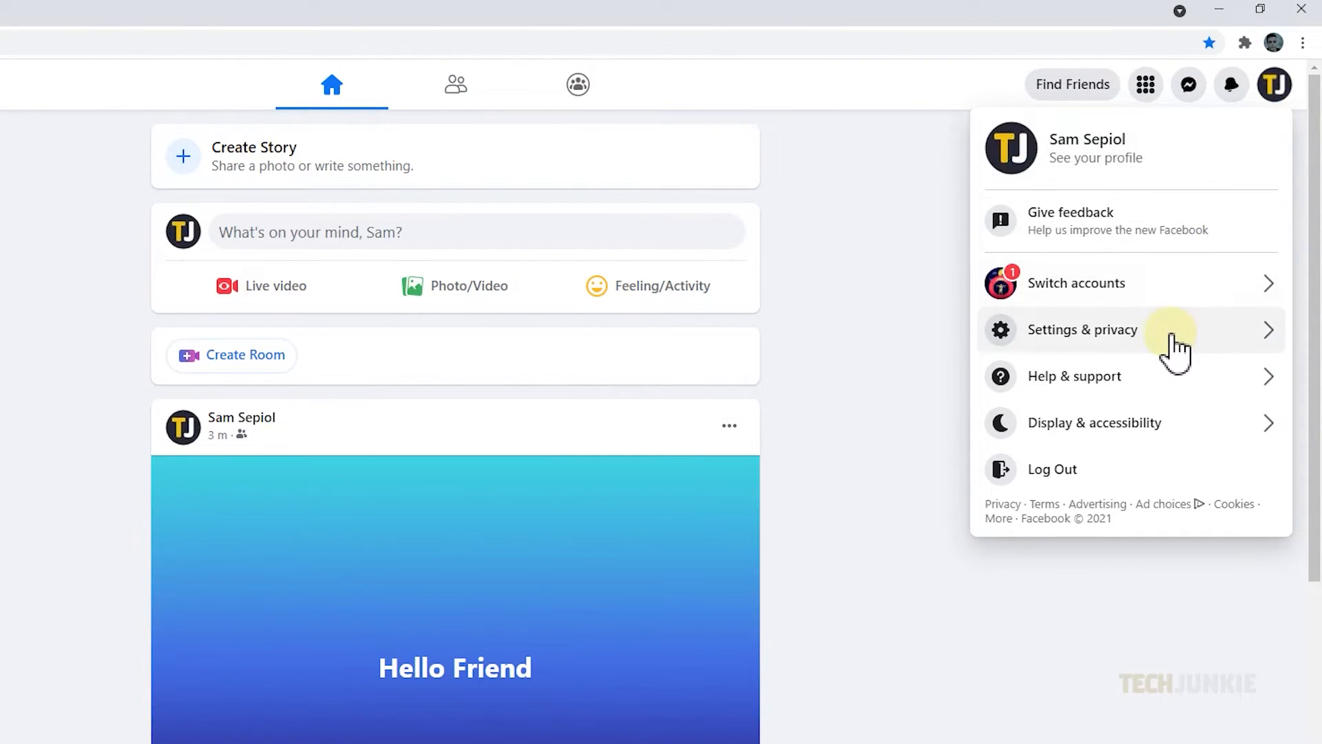
{"action": "left_click", "coordinate": [1084, 330]}
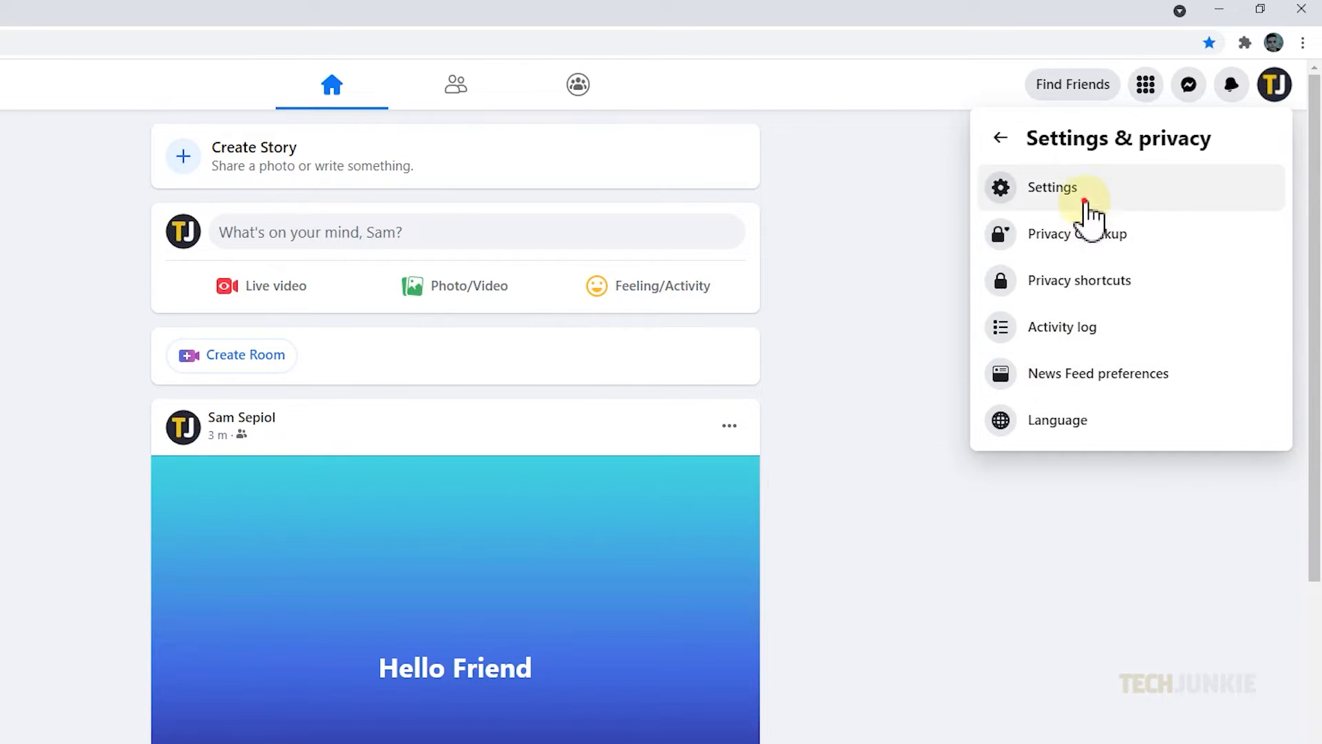
{"action": "left_click", "coordinate": [1051, 187]}
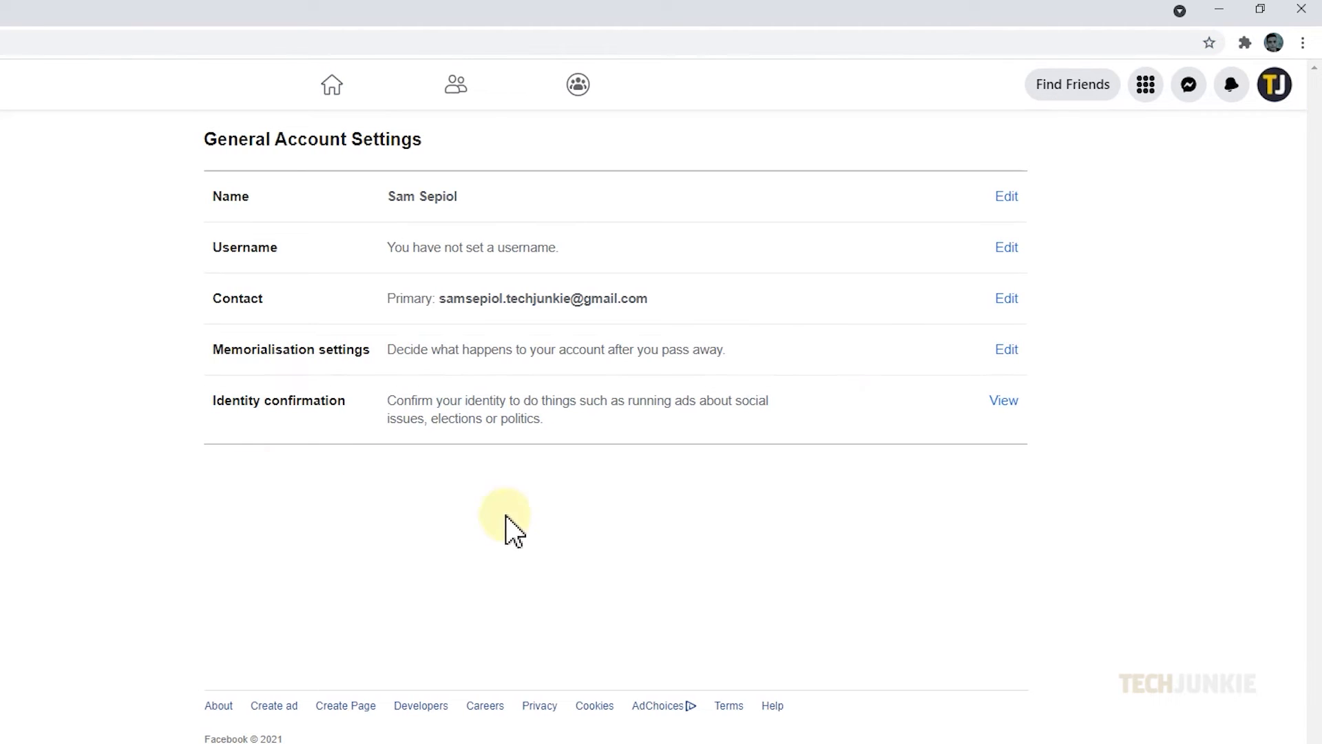
{"action": "mouse_move", "coordinate": [695, 211]}
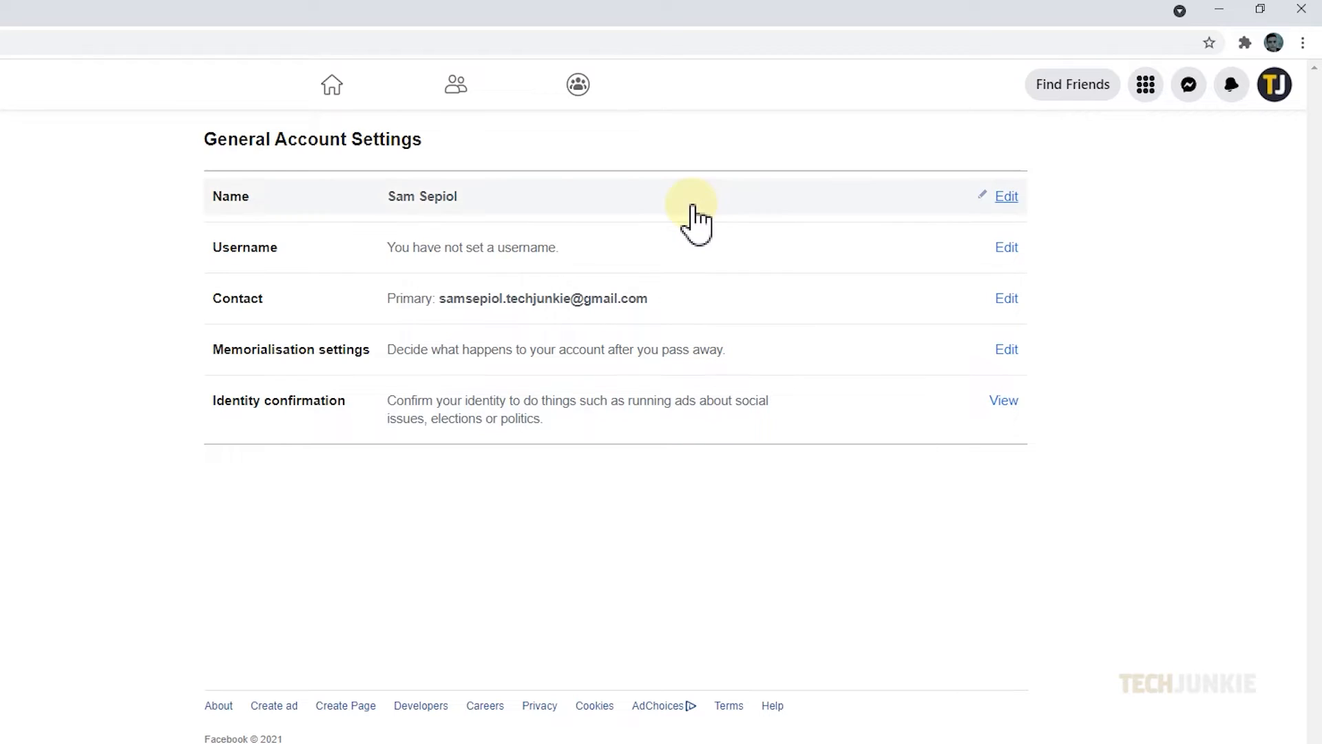
{"action": "mouse_move", "coordinate": [1007, 197]}
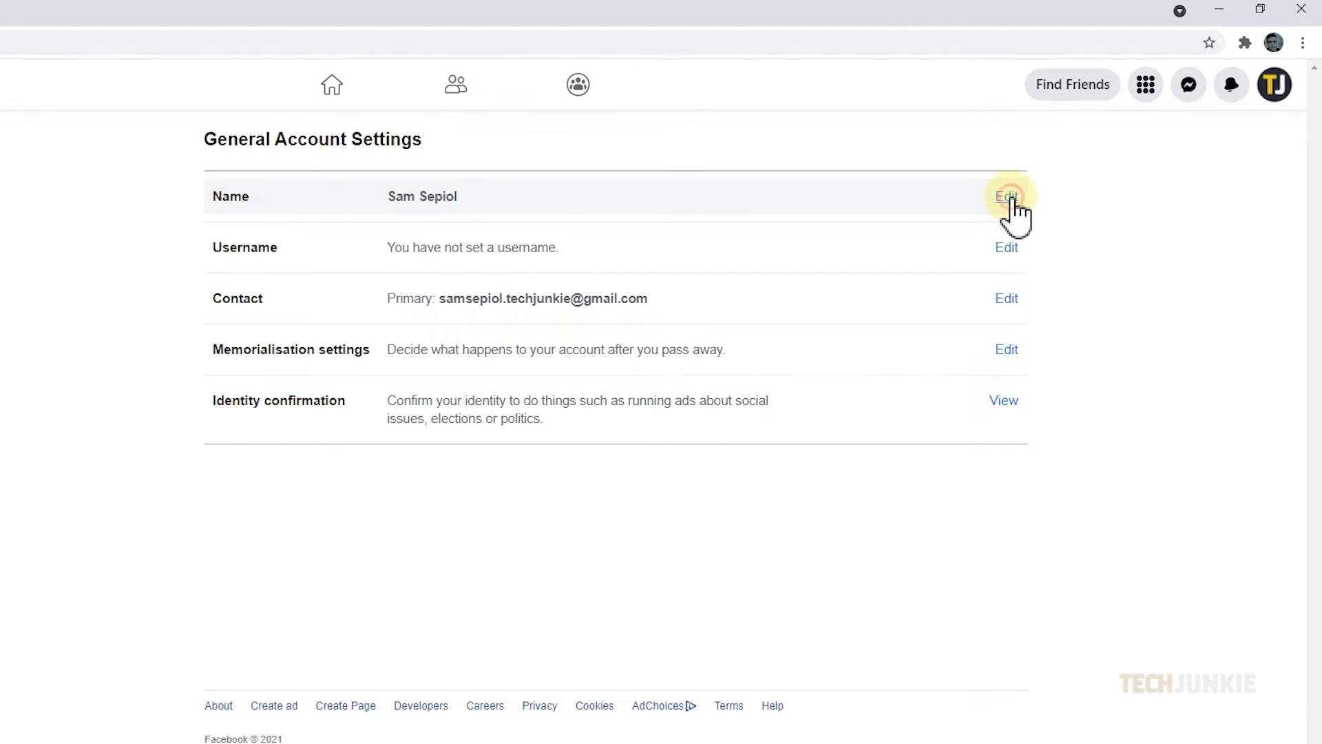
- Edit the surname from Sepiol to Sepsol and send it to Review Change
{"action": "left_click", "coordinate": [1005, 196]}
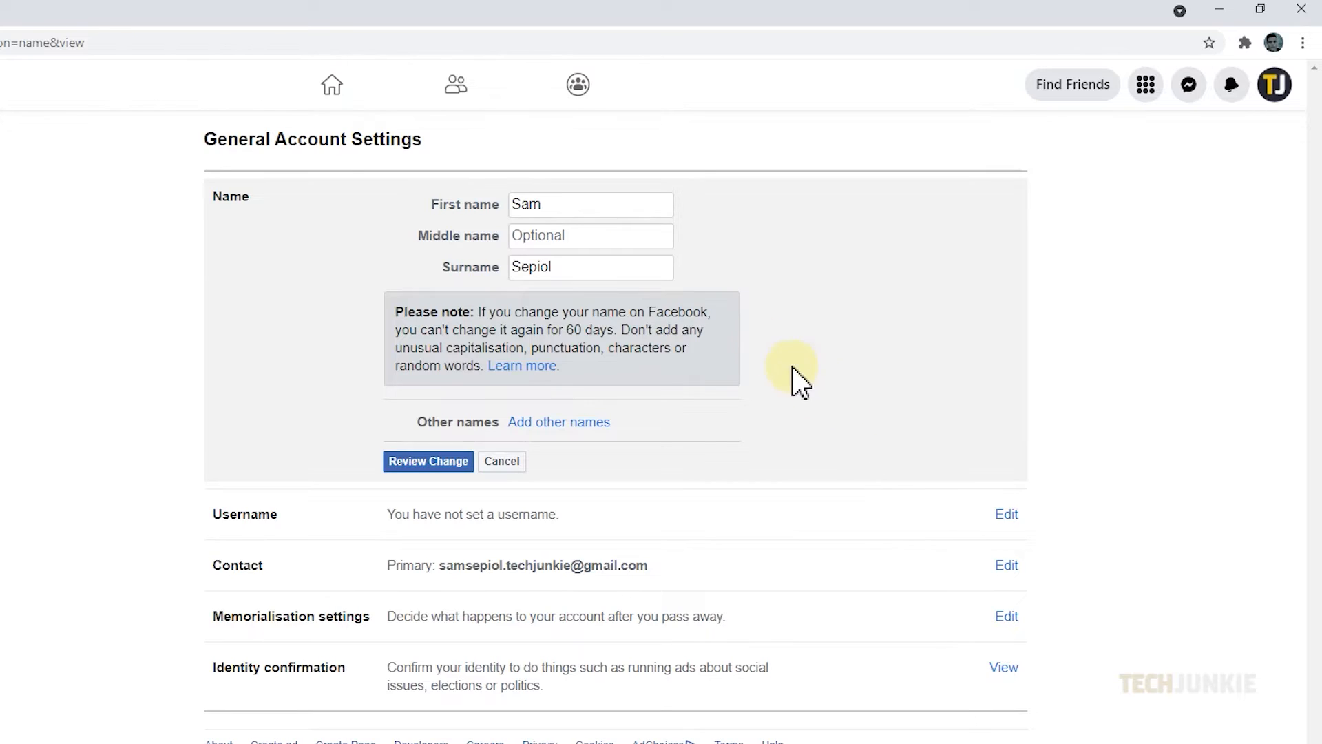
{"action": "left_click", "coordinate": [581, 267]}
{"action": "type", "text": "s"}
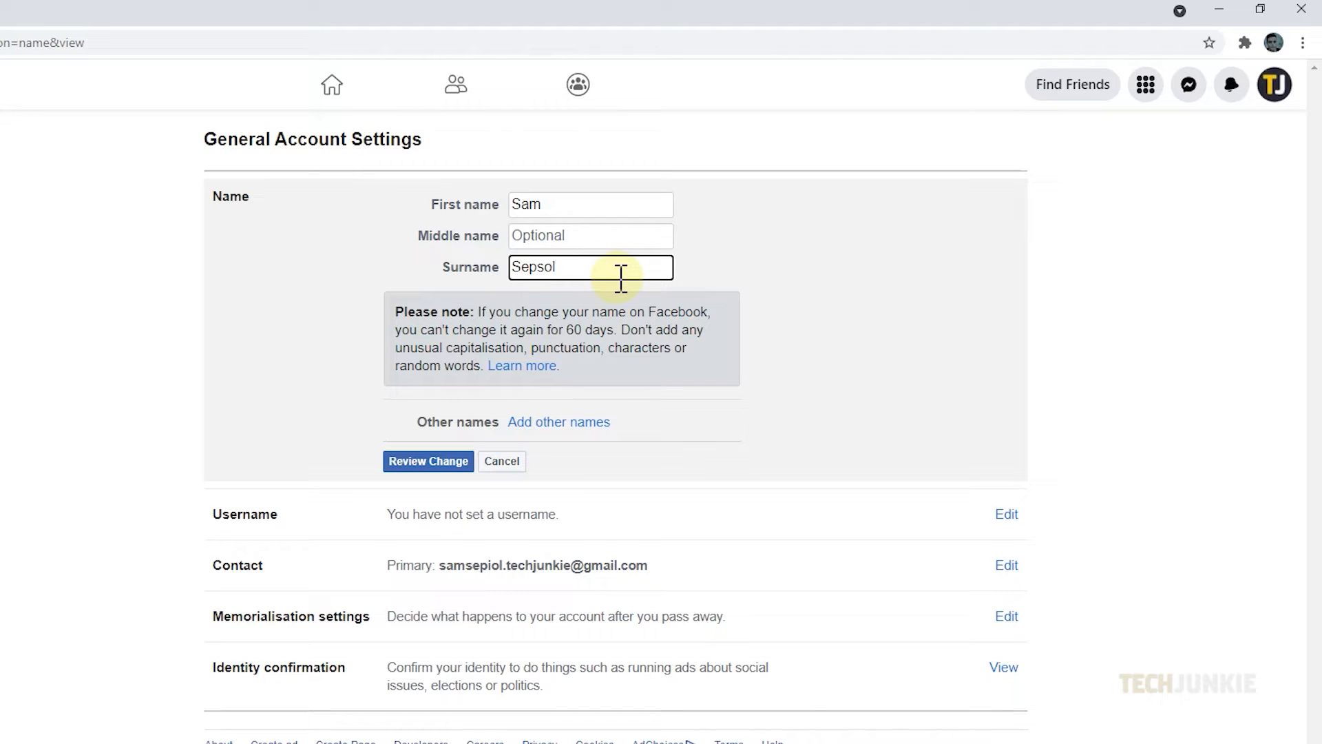
{"action": "mouse_move", "coordinate": [767, 444]}
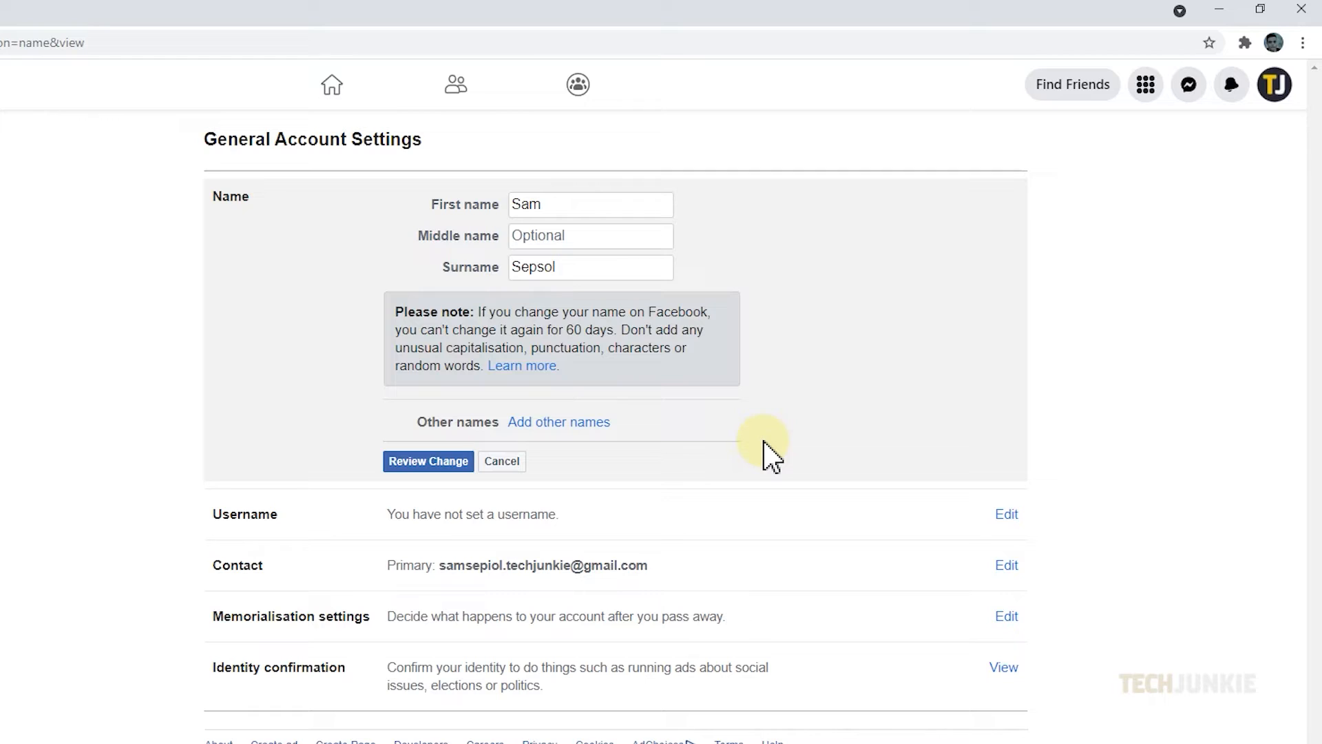
{"action": "mouse_move", "coordinate": [753, 456]}
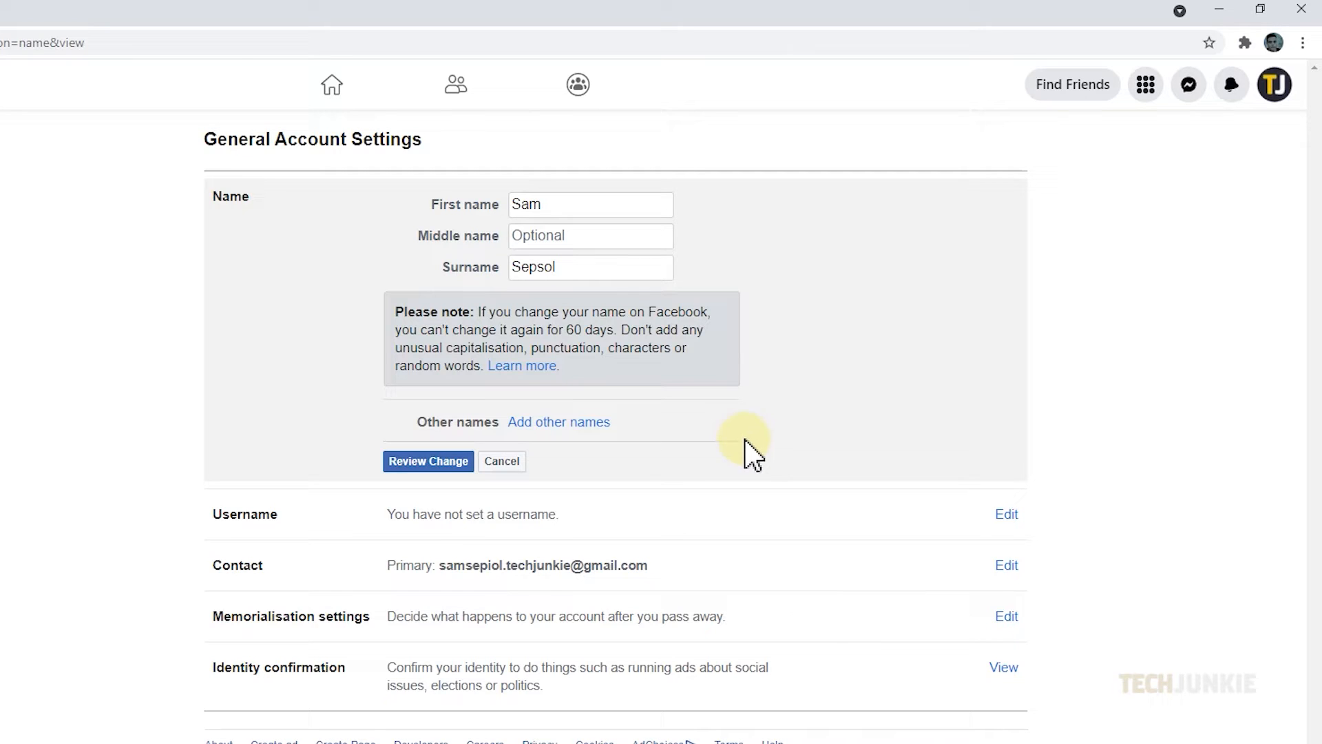
{"action": "mouse_move", "coordinate": [639, 462]}
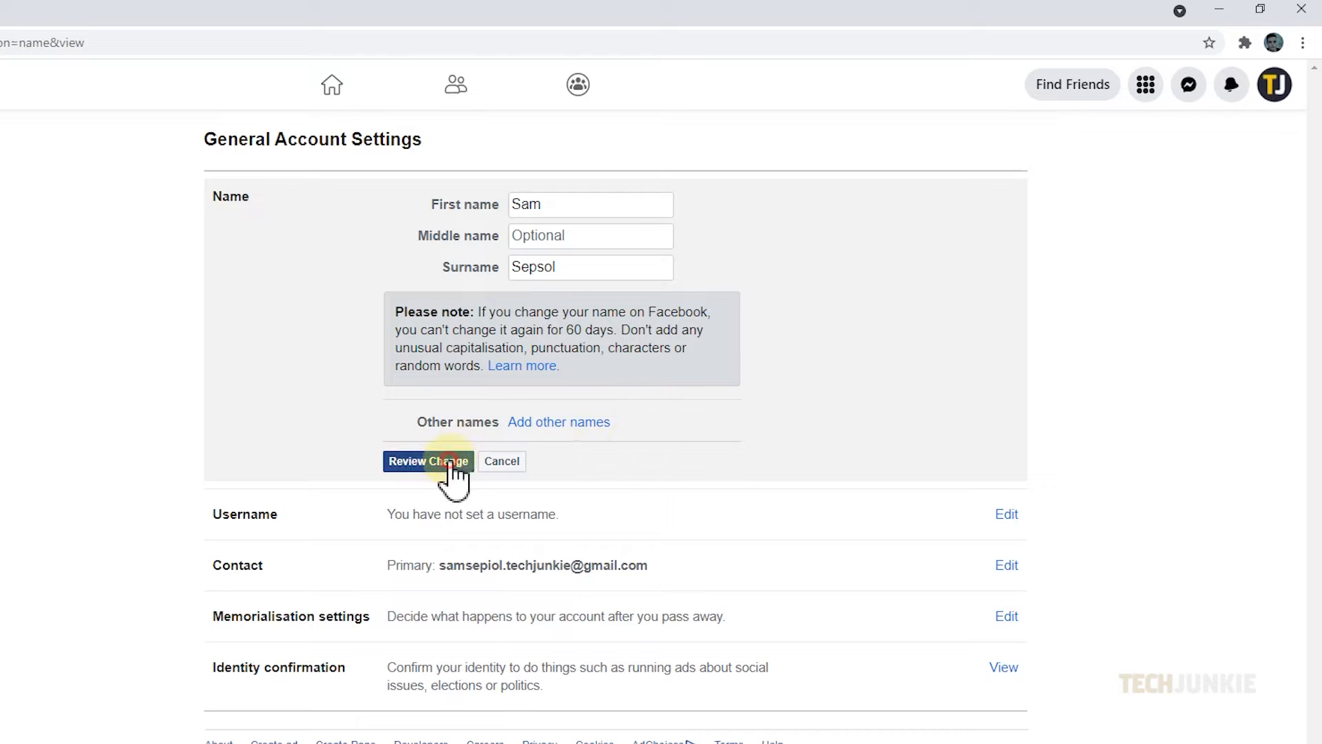
{"action": "left_click", "coordinate": [428, 461]}
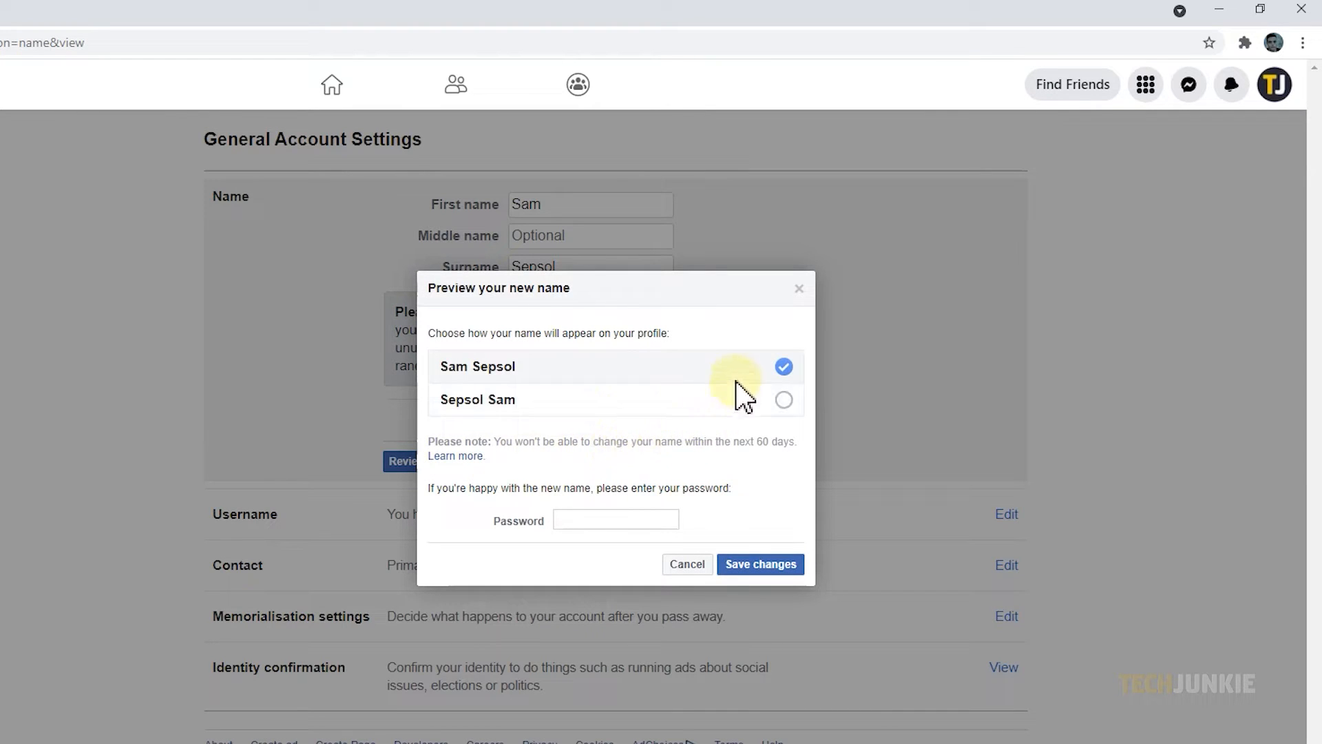
- Choose the 'Sepsol Sam' display order, confirm with the password and save changes
{"action": "left_click", "coordinate": [782, 399]}
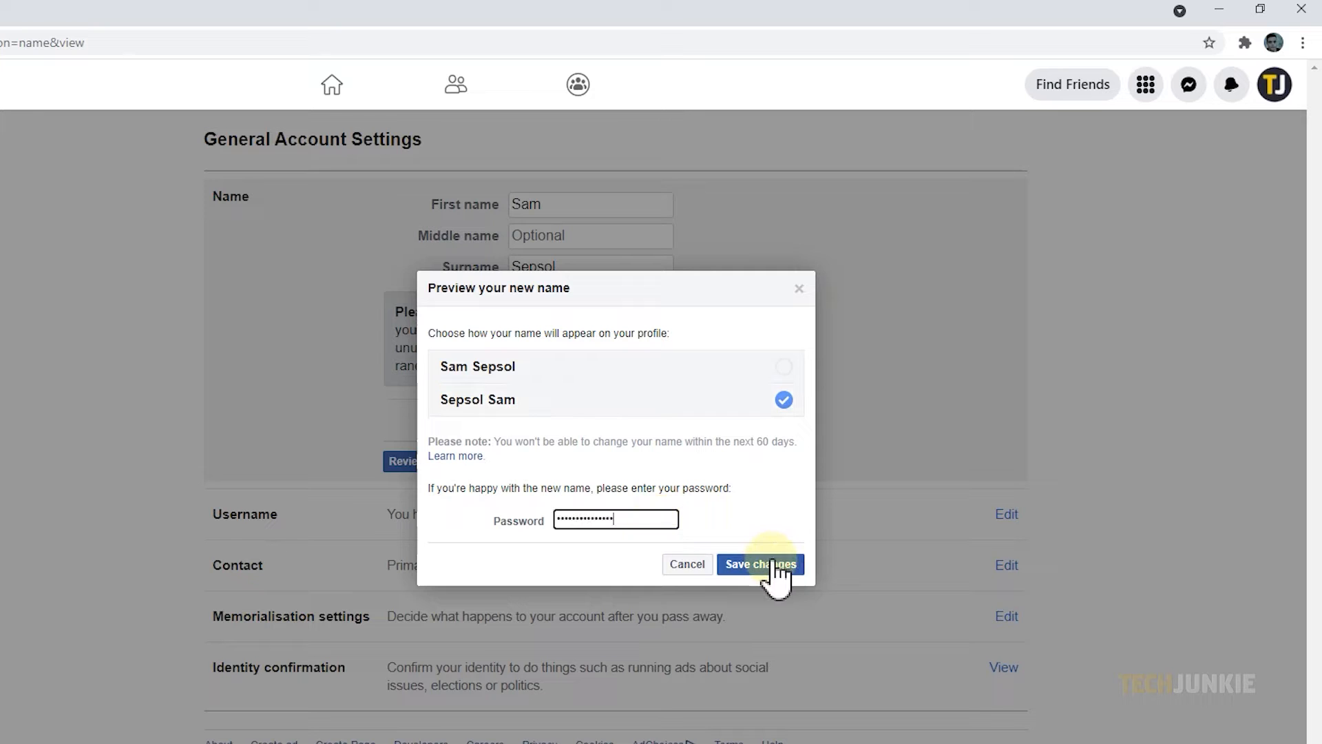
{"action": "left_click", "coordinate": [758, 563]}
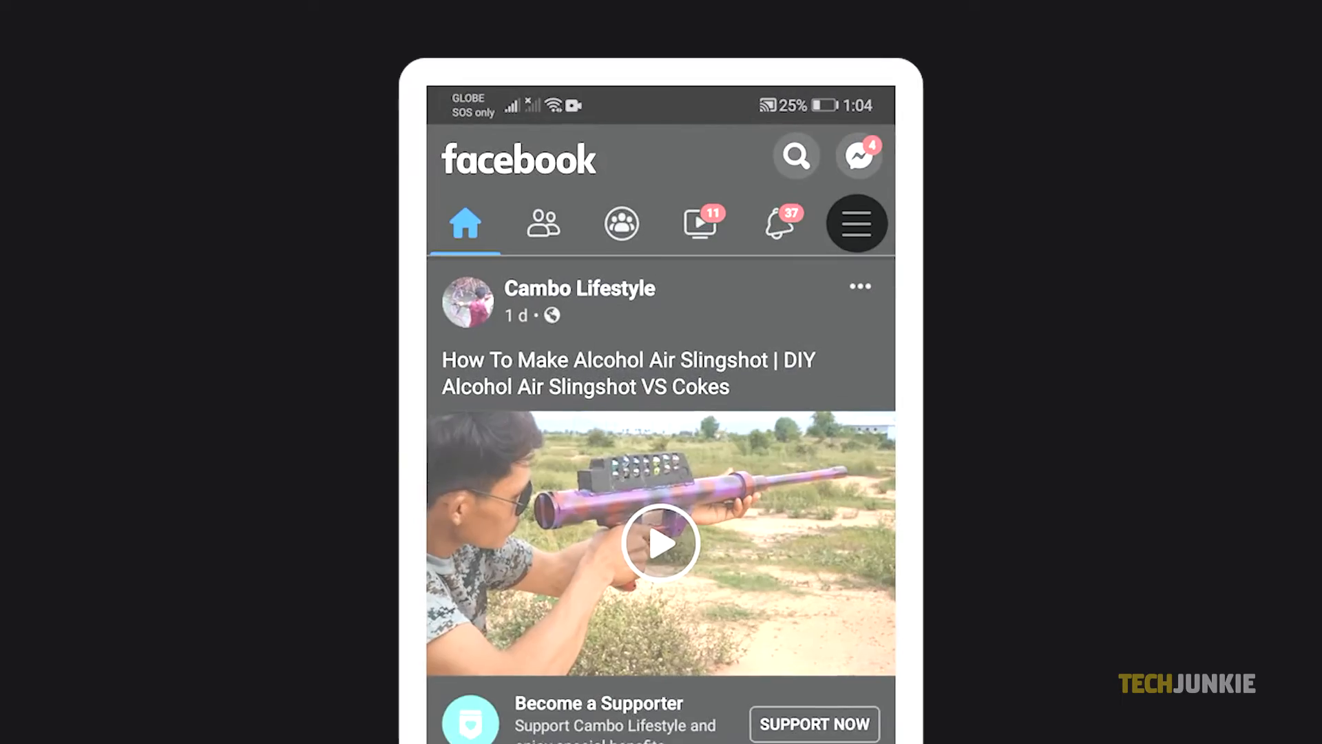
- From the app menu reach Personal and account information showing the name Sam Sepiol
{"action": "left_click", "coordinate": [856, 223]}
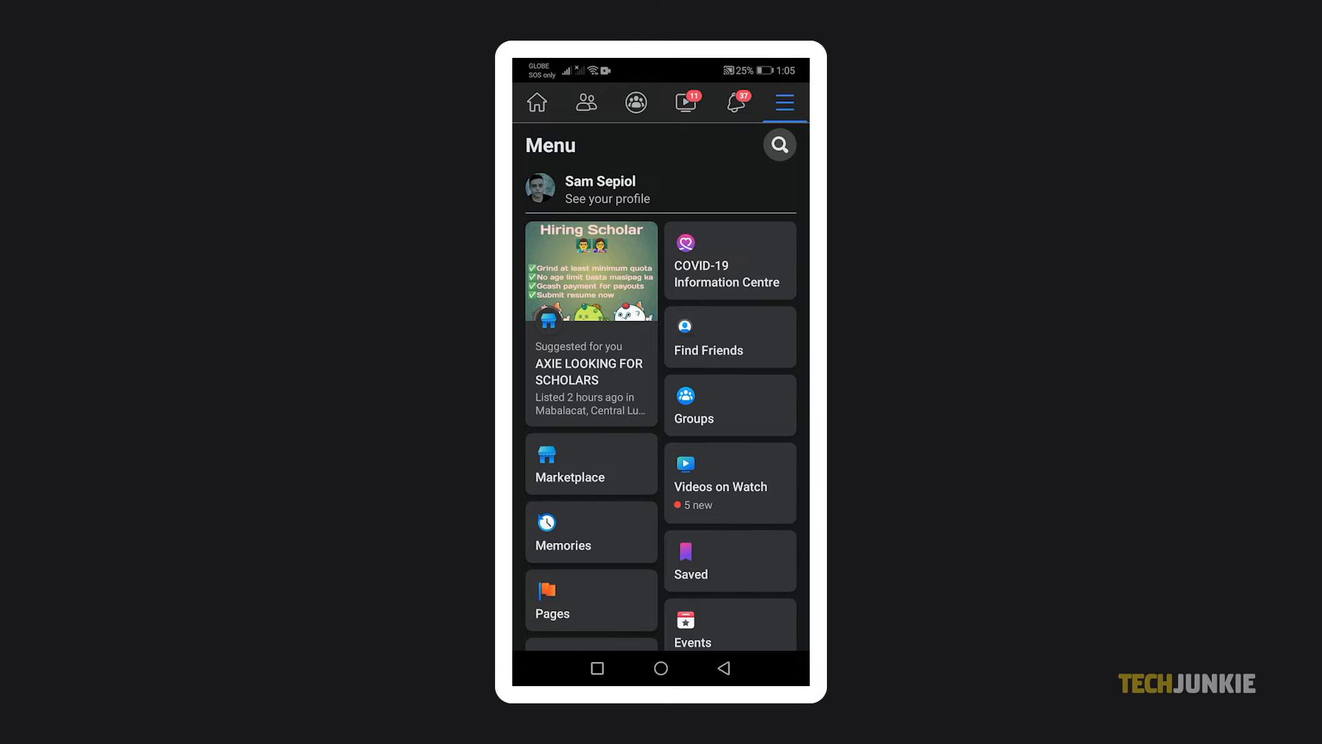
{"action": "scroll", "scroll_direction": "down", "scroll_amount": 3}
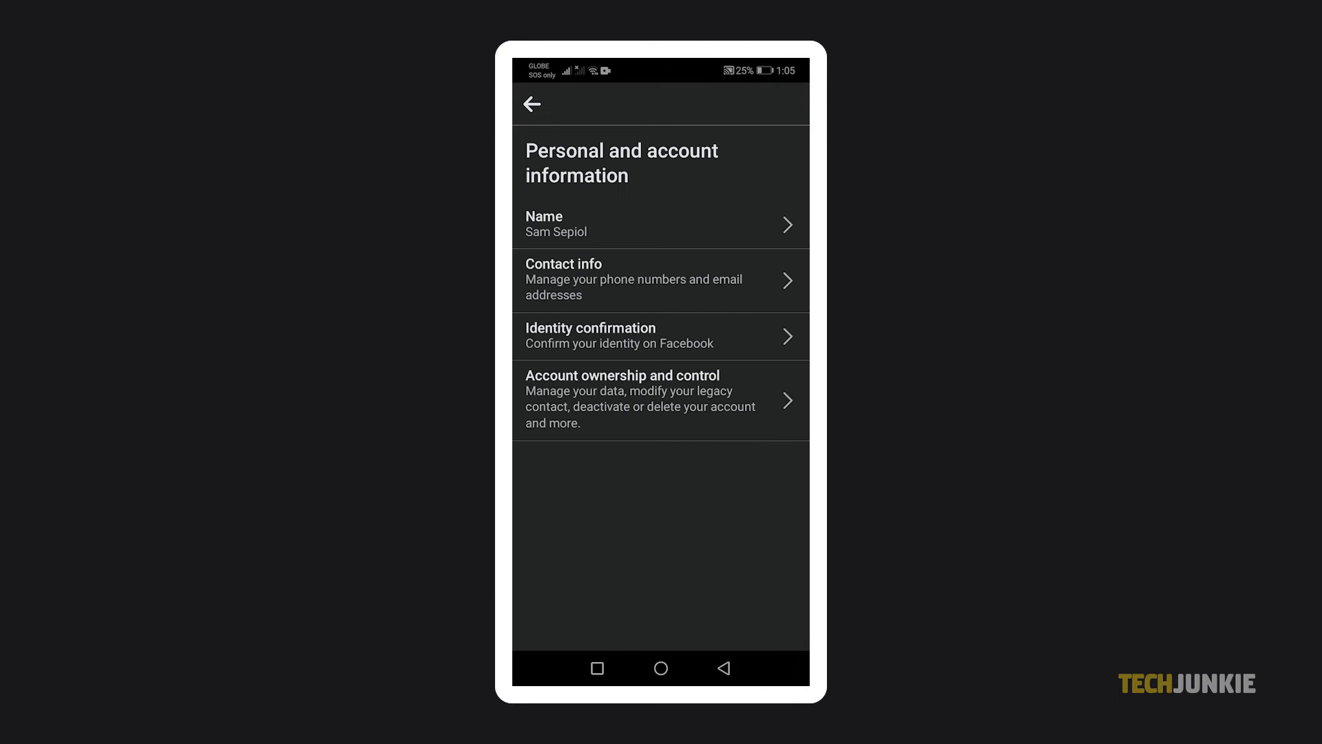
- Change the surname to Sepsol, review the new name Sam Sepsol and save it with the password
{"action": "left_click", "coordinate": [659, 224]}
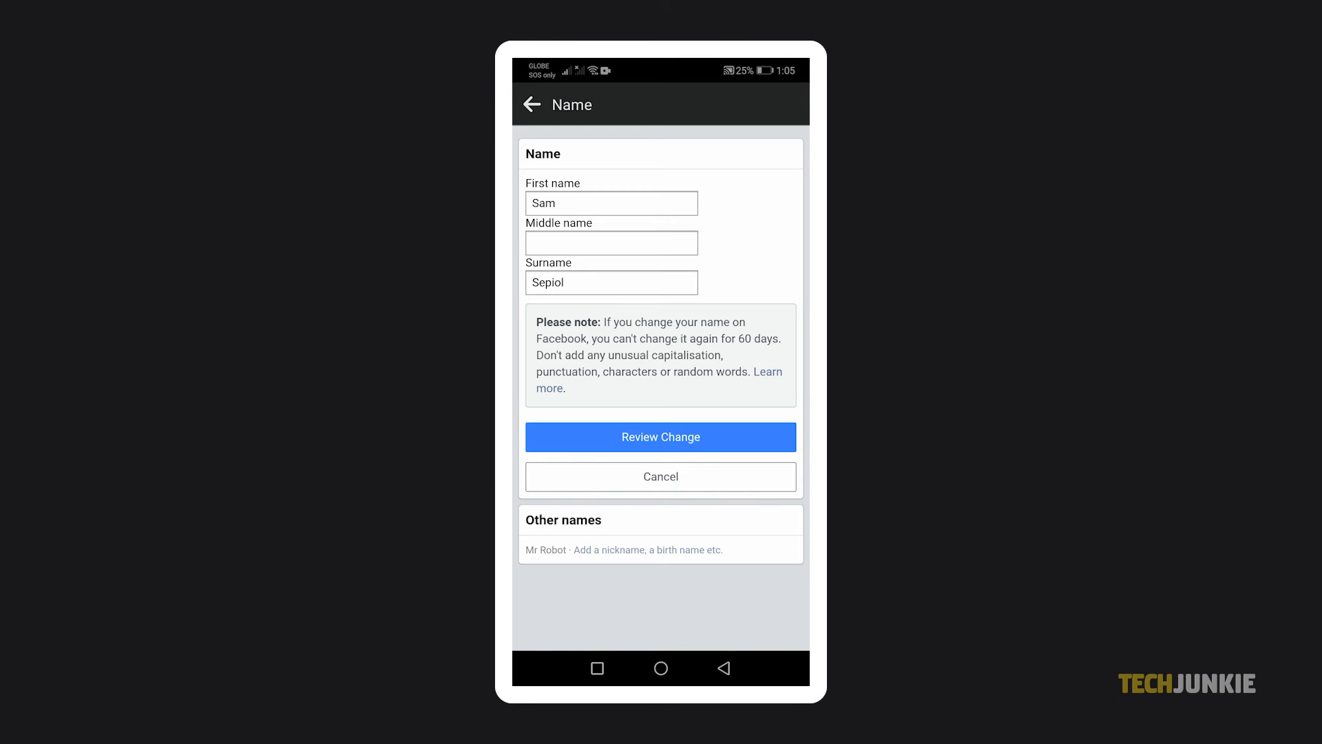
{"action": "left_click", "coordinate": [610, 281]}
{"action": "type", "text": "npa"}
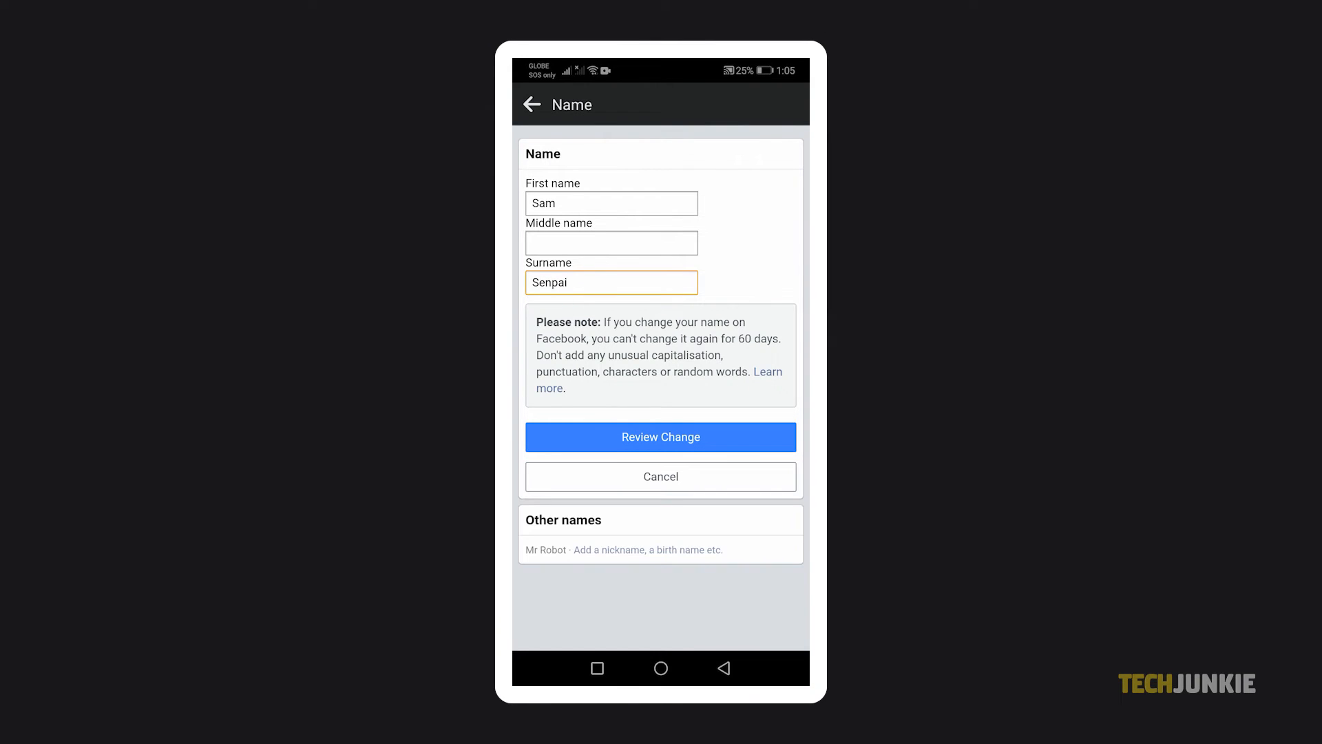
{"action": "left_click", "coordinate": [659, 437]}
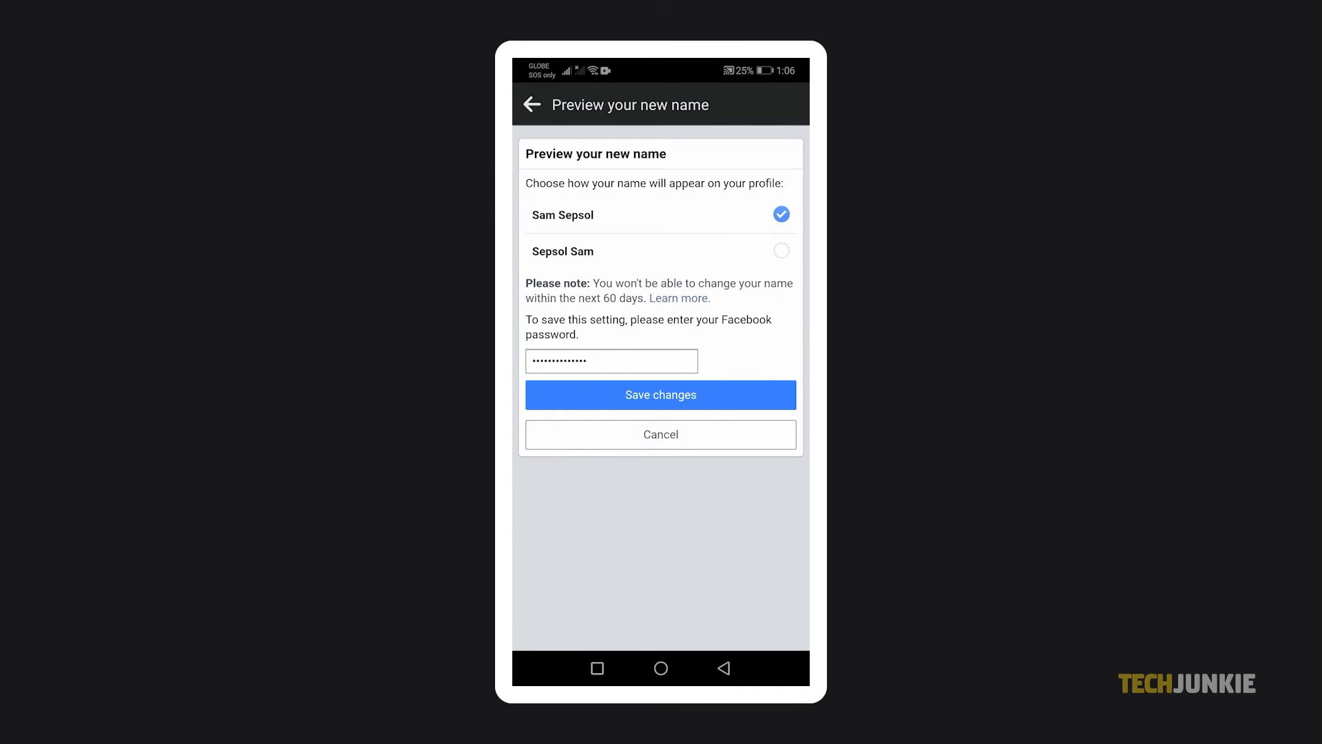
{"action": "left_click", "coordinate": [659, 395]}
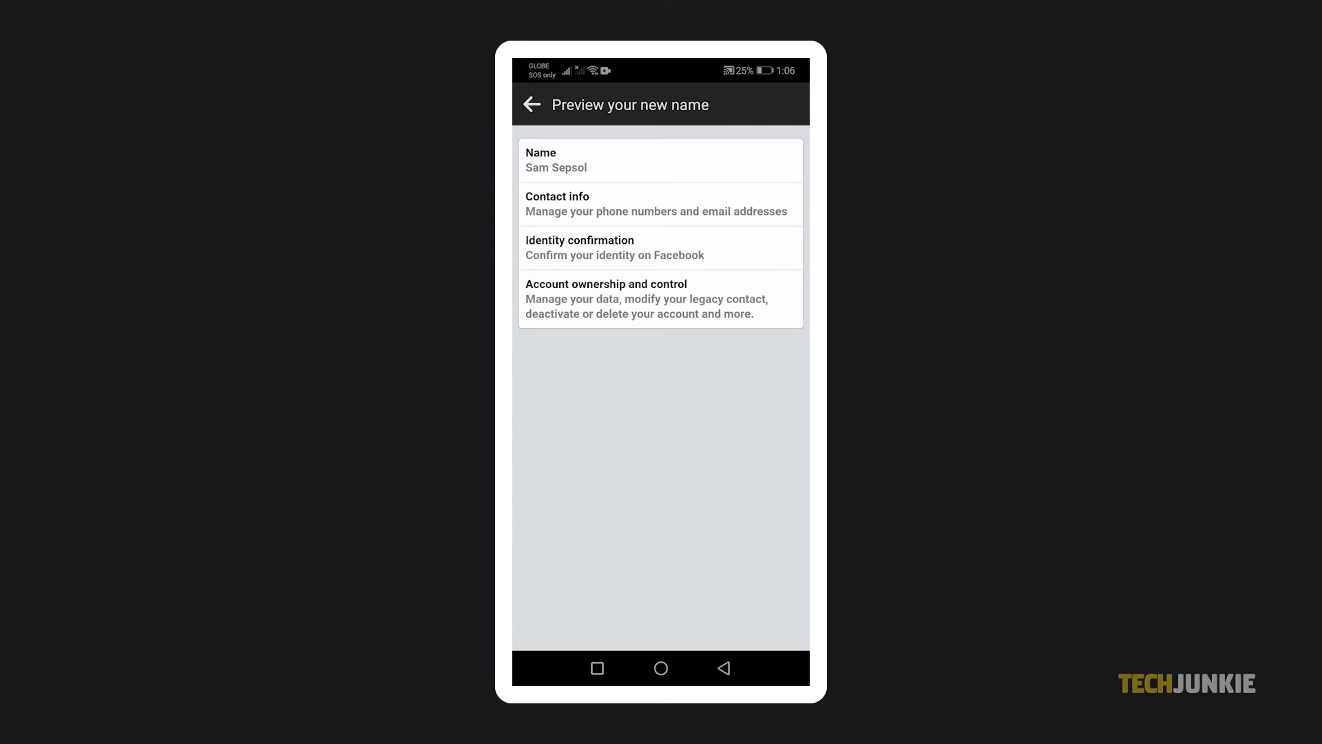